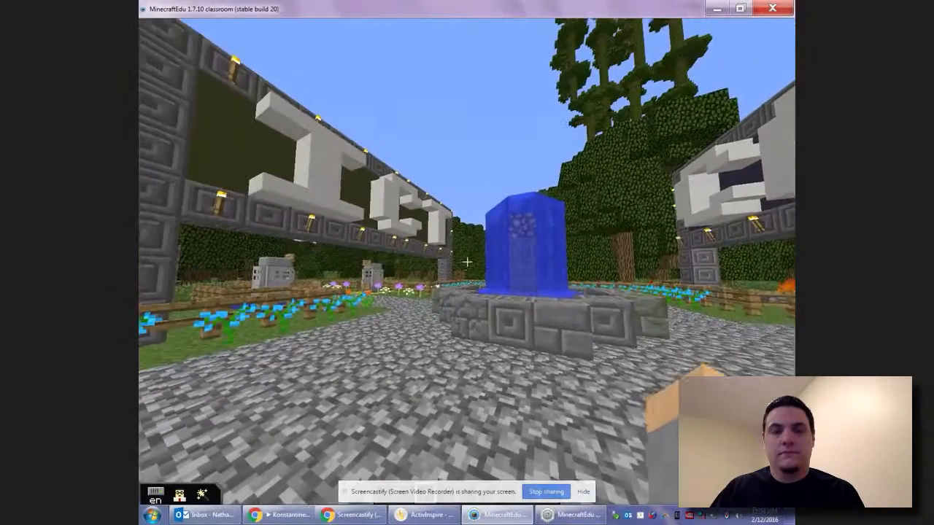
mouse_move(466, 262)
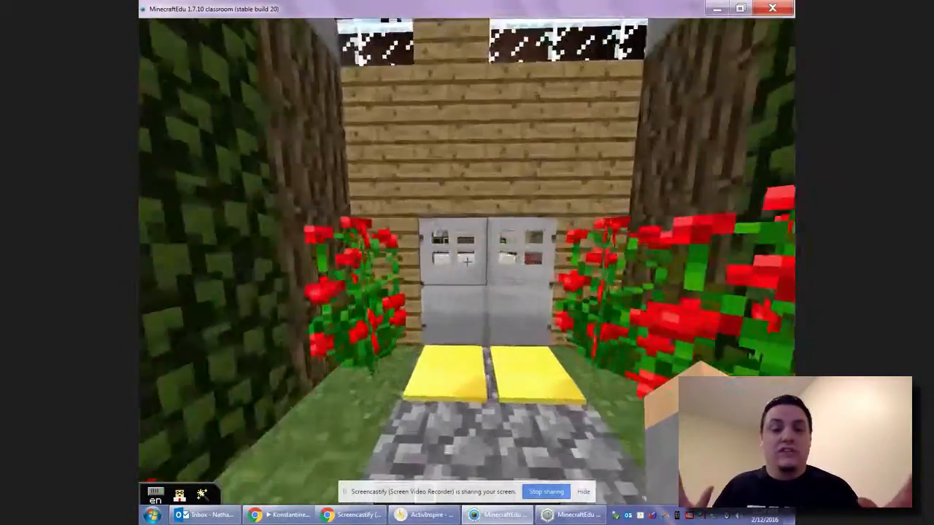
- Walk forward through the pressure-plate iron doors into the red-floored meeting hall
key("w")
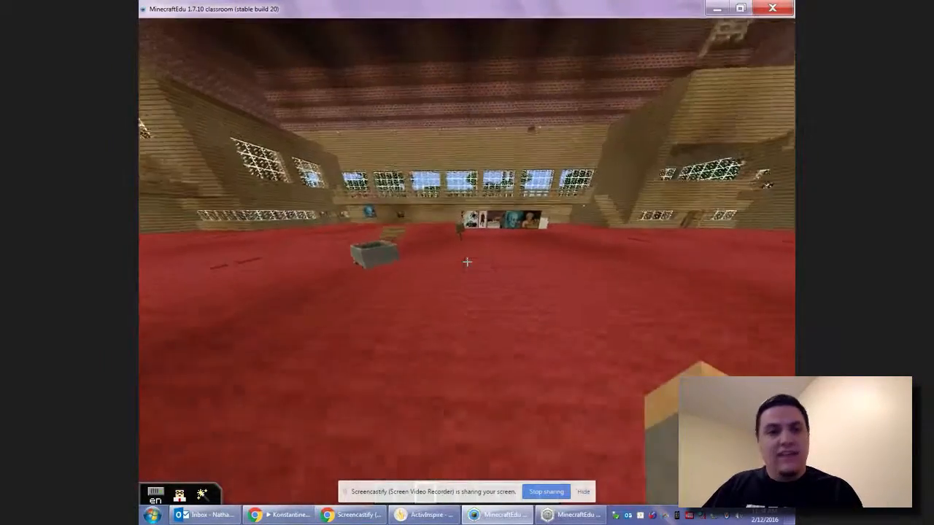
mouse_move(467, 263)
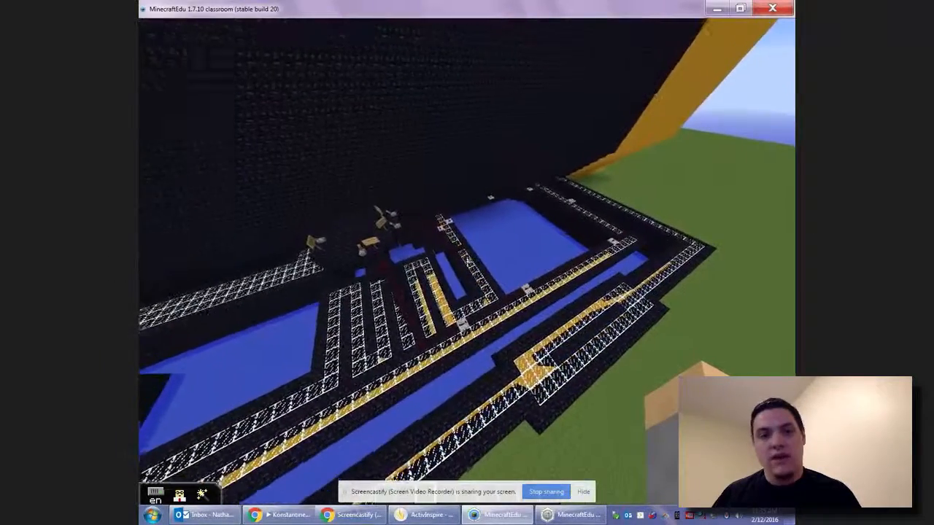
mouse_move(467, 263)
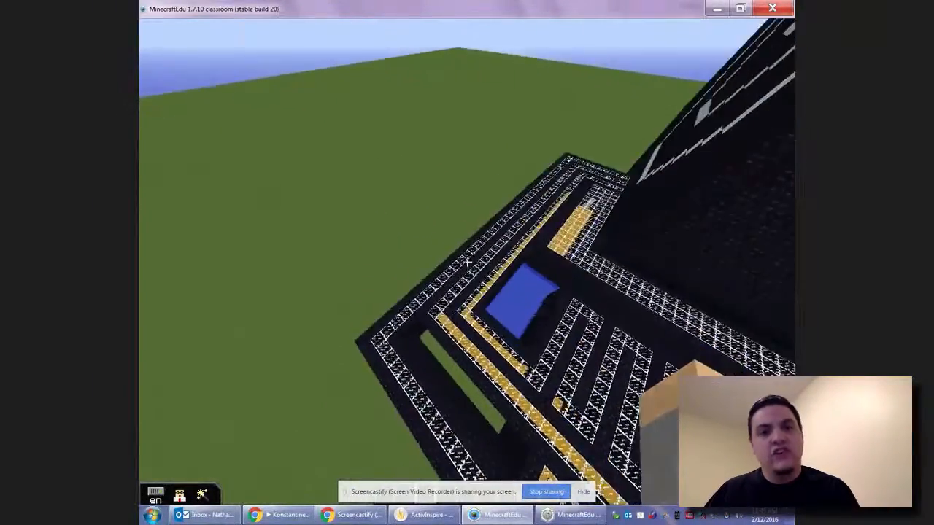
mouse_move(467, 261)
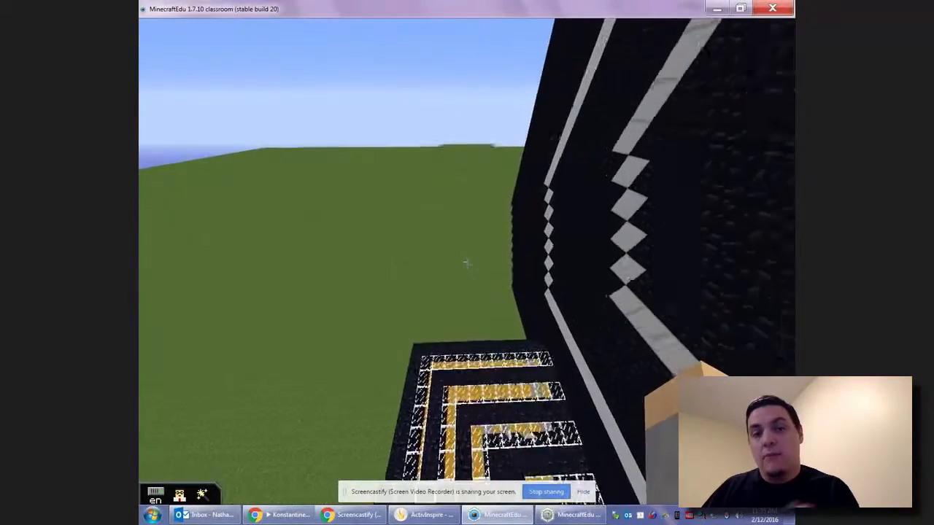
mouse_move(466, 262)
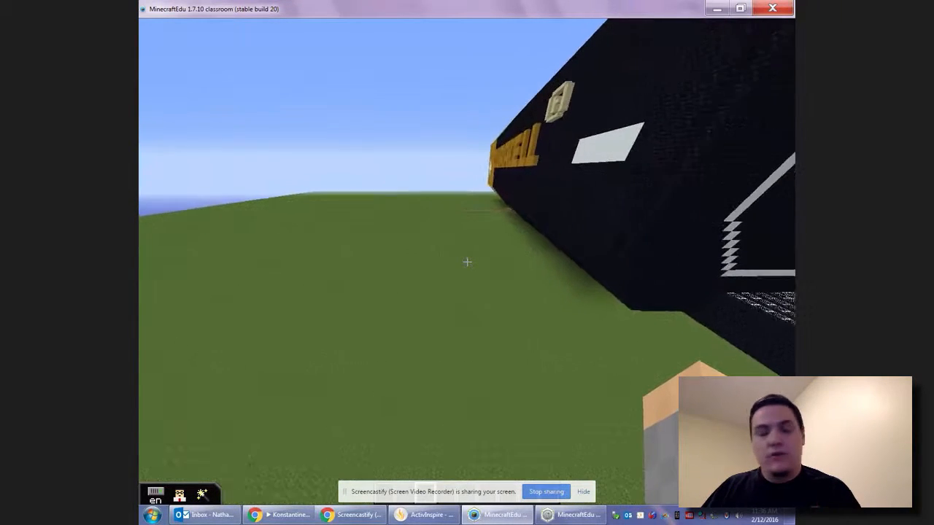
mouse_move(467, 262)
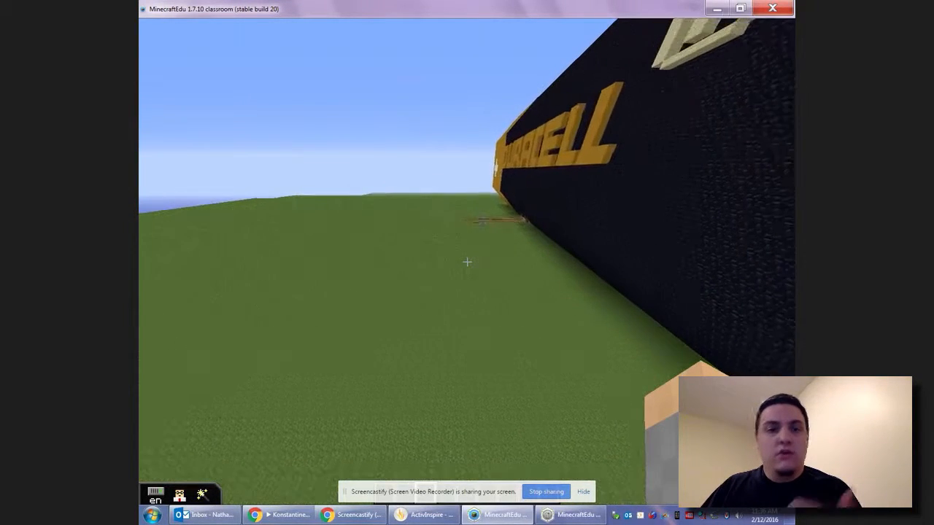